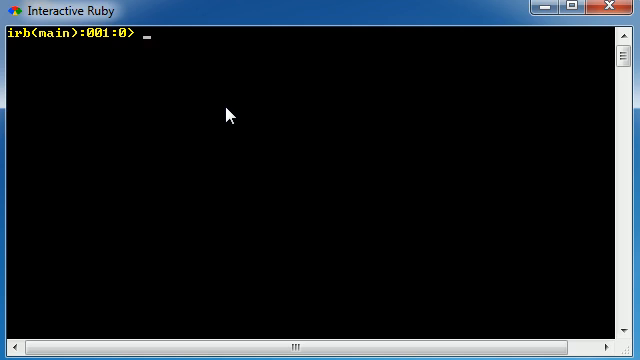
Type the call convertlbs(324) at the irb prompt without running it
{"action": "type", "text": "convert"}
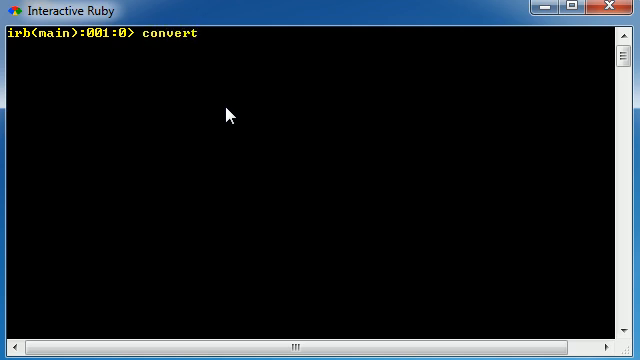
{"action": "type", "text": "lbs"}
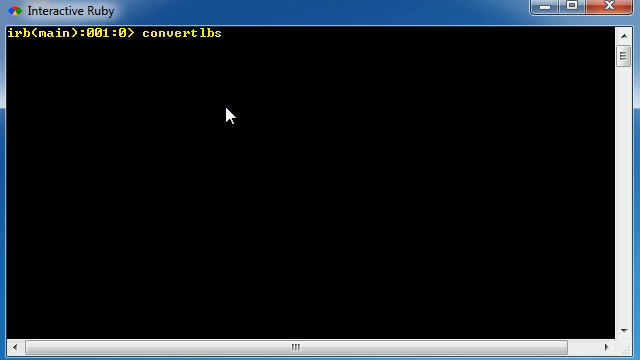
{"action": "type", "text": "()"}
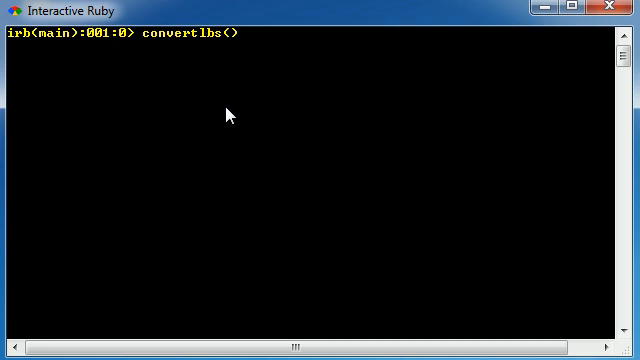
{"action": "type", "text": "324"}
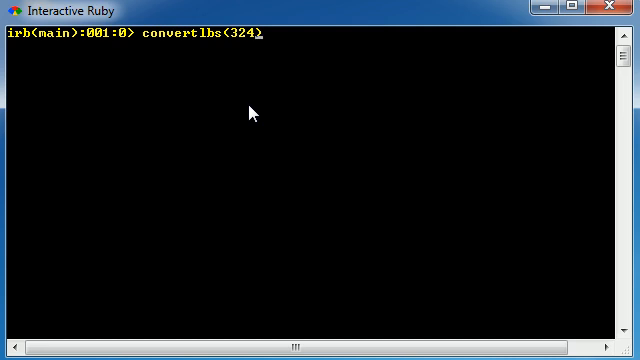
{"action": "mouse_move", "coordinate": [254, 60]}
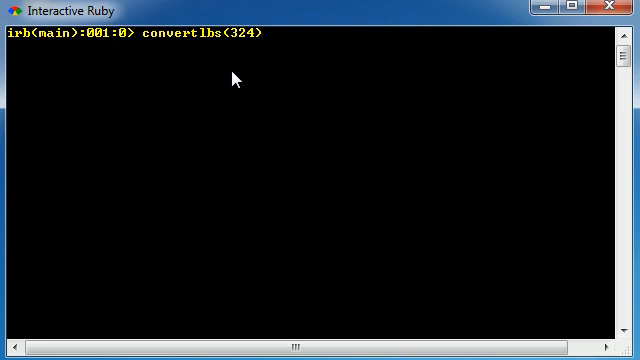
{"action": "mouse_move", "coordinate": [237, 49]}
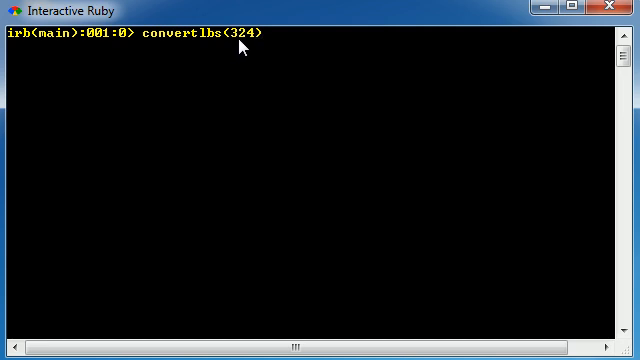
{"action": "mouse_move", "coordinate": [250, 45]}
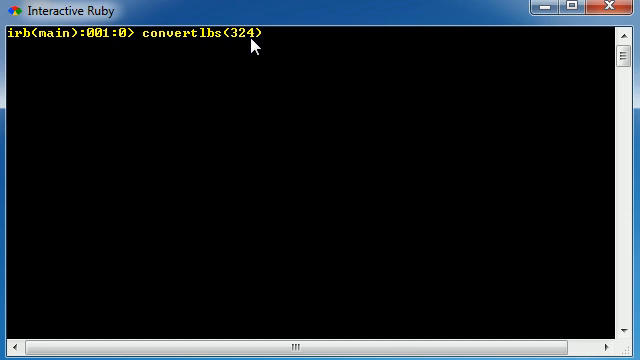
{"action": "mouse_move", "coordinate": [255, 50]}
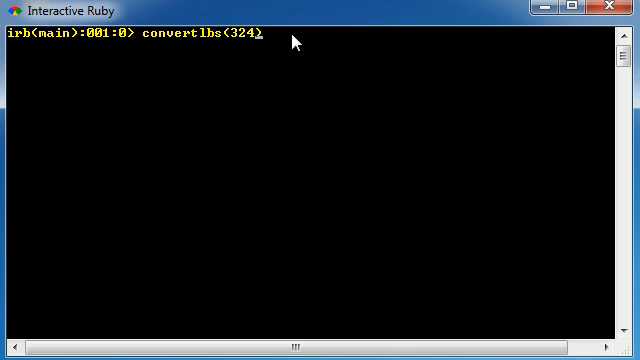
Replace the convertlbs call with puts(""), starting to type ba inside the quotes
{"action": "key", "text": "Backspace"}
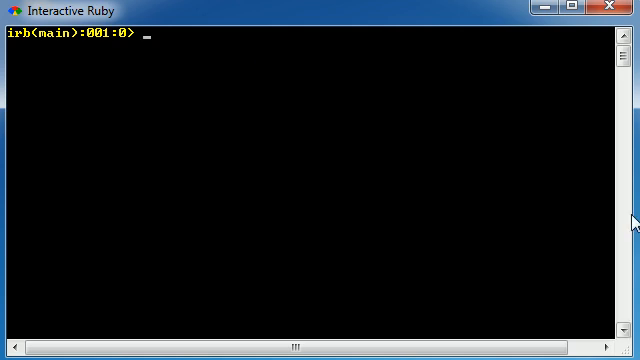
{"action": "type", "text": "Ke"}
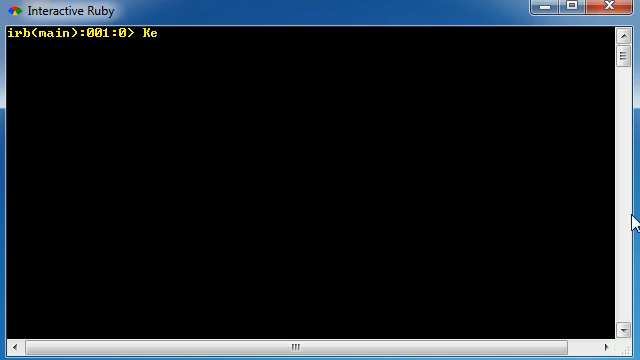
{"action": "type", "text": "rnel.put"}
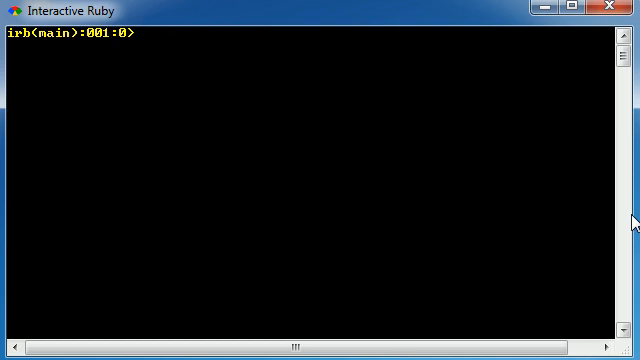
{"action": "type", "text": "puts"}
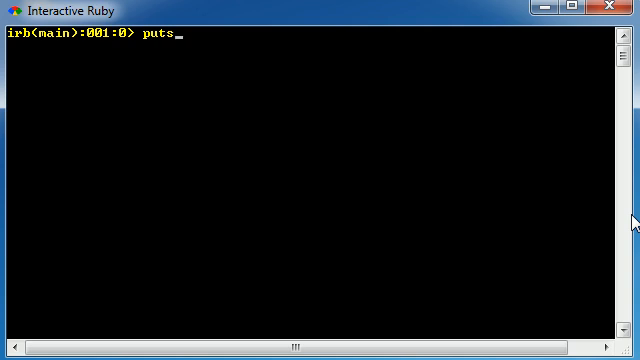
{"action": "type", "text": "()"}
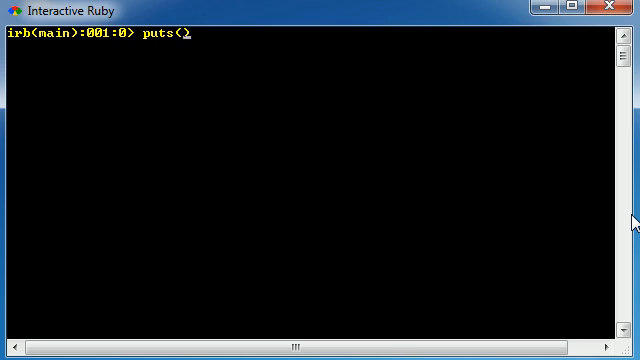
{"action": "type", "text": ")"}
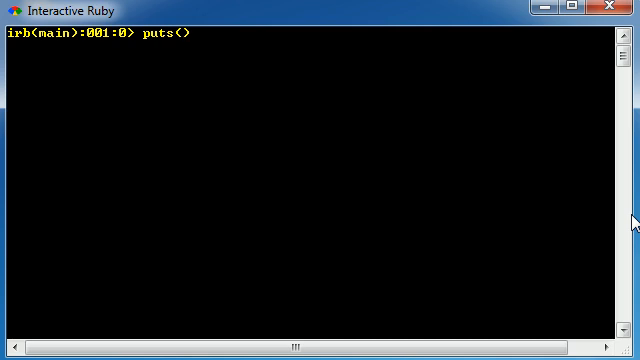
{"action": "type", "text": "\"\""}
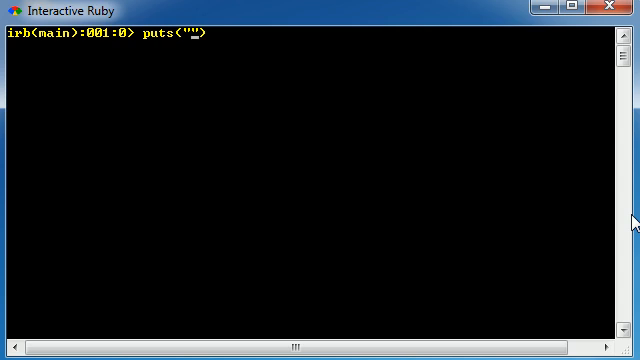
{"action": "type", "text": "bacon"}
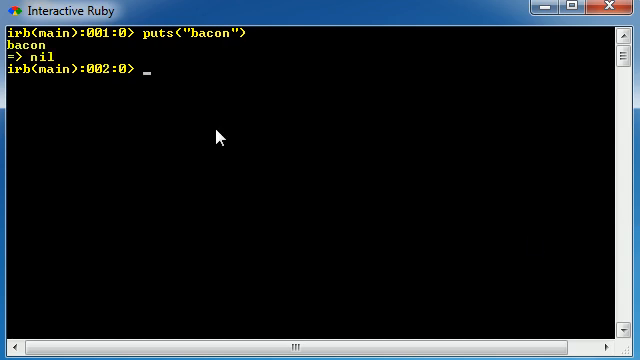
{"action": "mouse_move", "coordinate": [50, 78]}
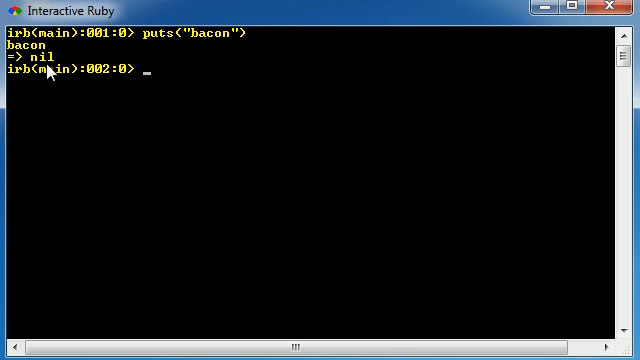
{"action": "mouse_move", "coordinate": [258, 178]}
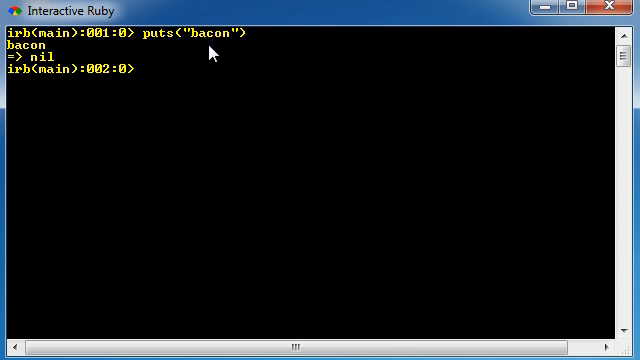
{"action": "mouse_move", "coordinate": [204, 52]}
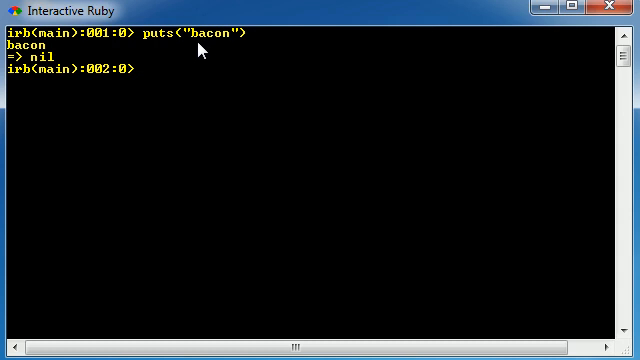
{"action": "mouse_move", "coordinate": [198, 52]}
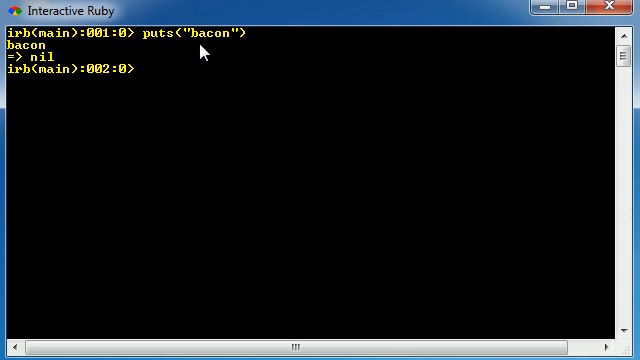